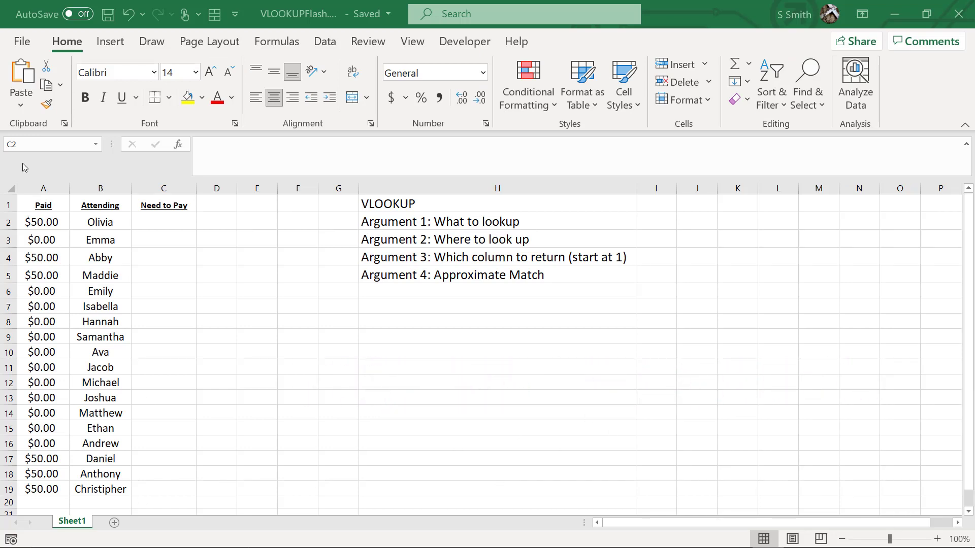
Point out the Paid and Need to Pay columns and Olivia's $50.00 payment.
{"action": "left_click", "coordinate": [42, 187]}
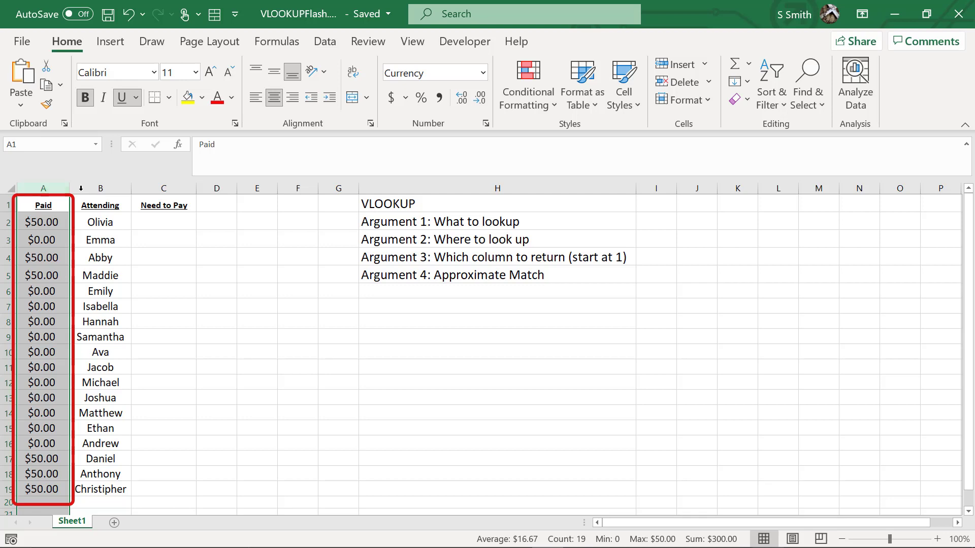
{"action": "left_click", "coordinate": [99, 188]}
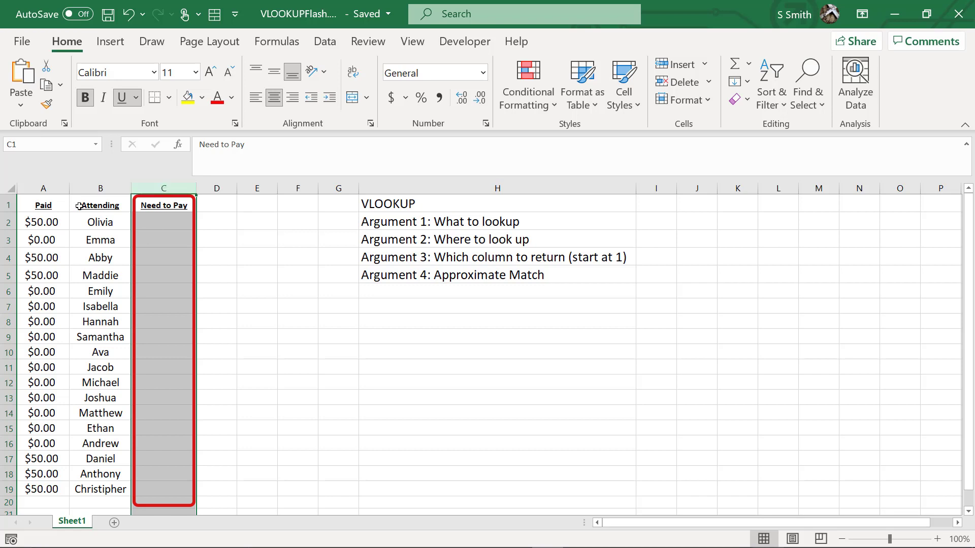
{"action": "left_click", "coordinate": [43, 222]}
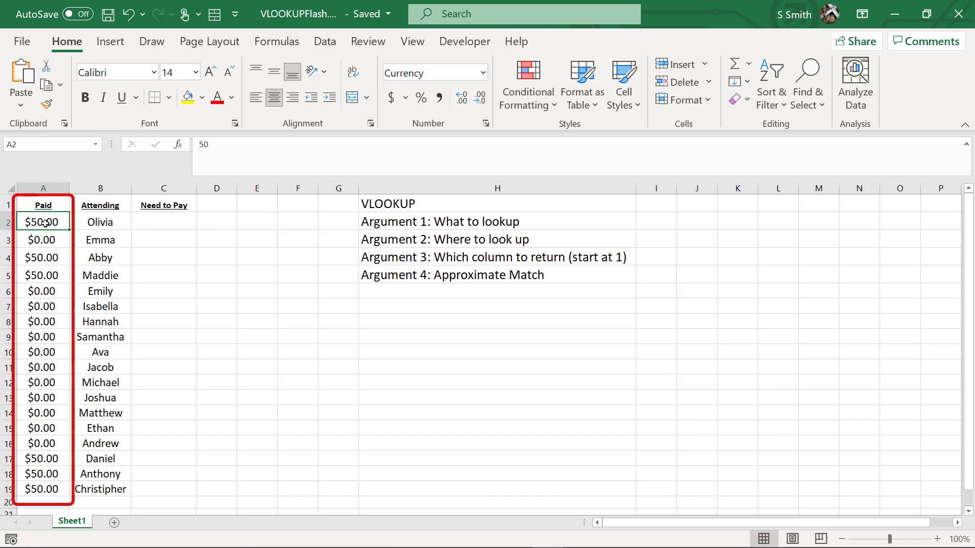
{"action": "left_click", "coordinate": [99, 222]}
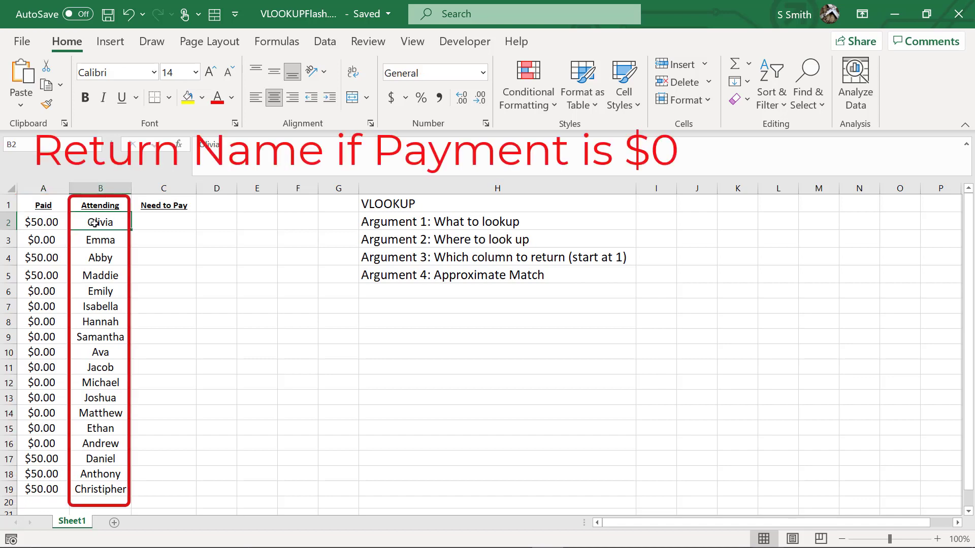
In C2, begin a VLOOKUP formula with 0 as the lookup value.
{"action": "left_click", "coordinate": [167, 222]}
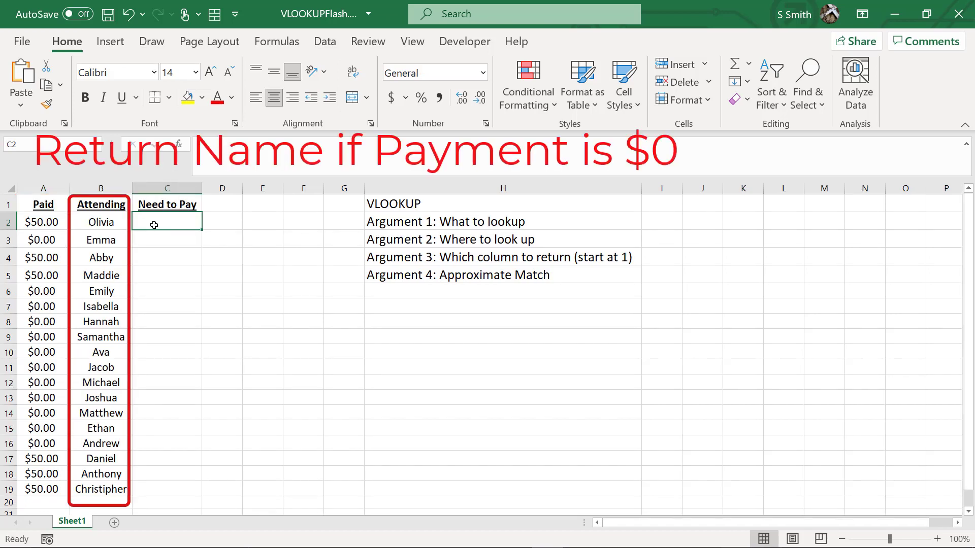
{"action": "type", "text": "="}
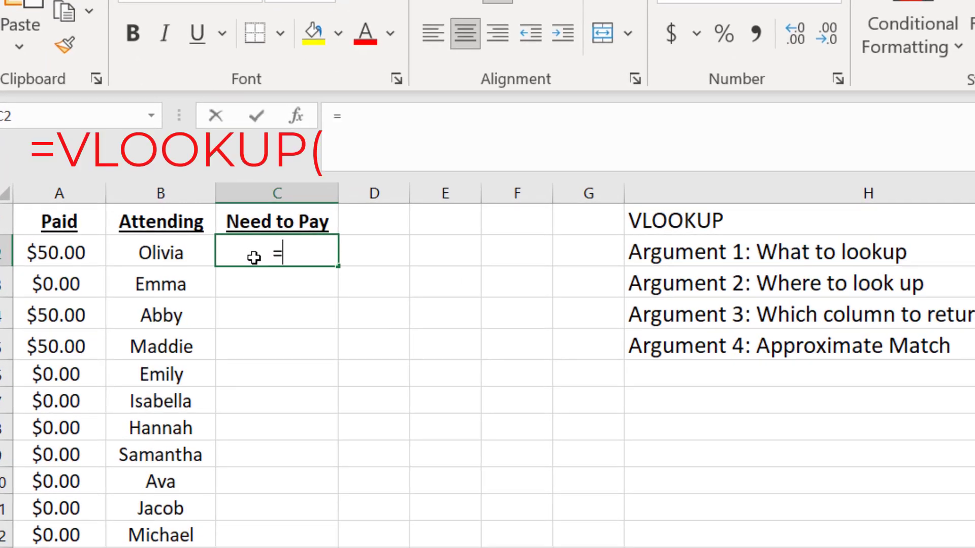
{"action": "type", "text": "vlookup("}
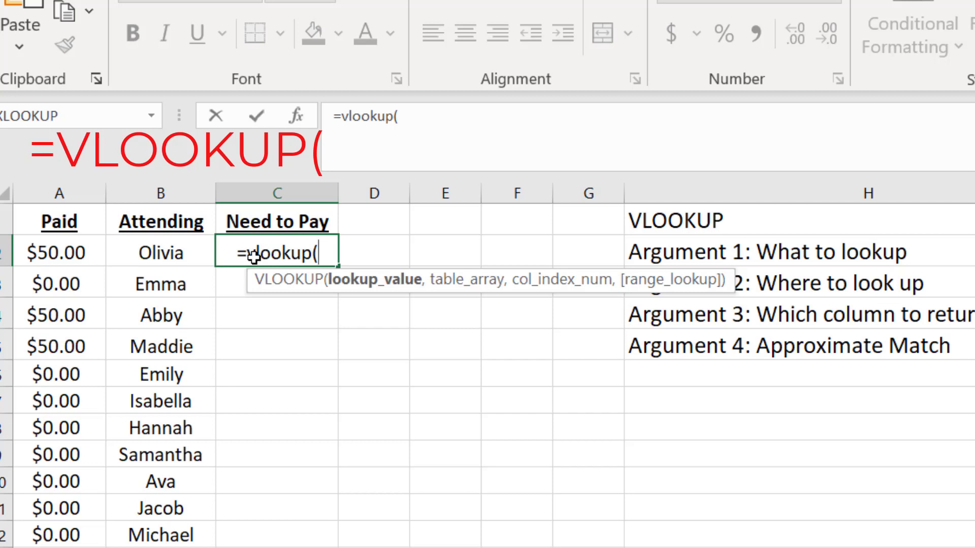
{"action": "type", "text": "0,"}
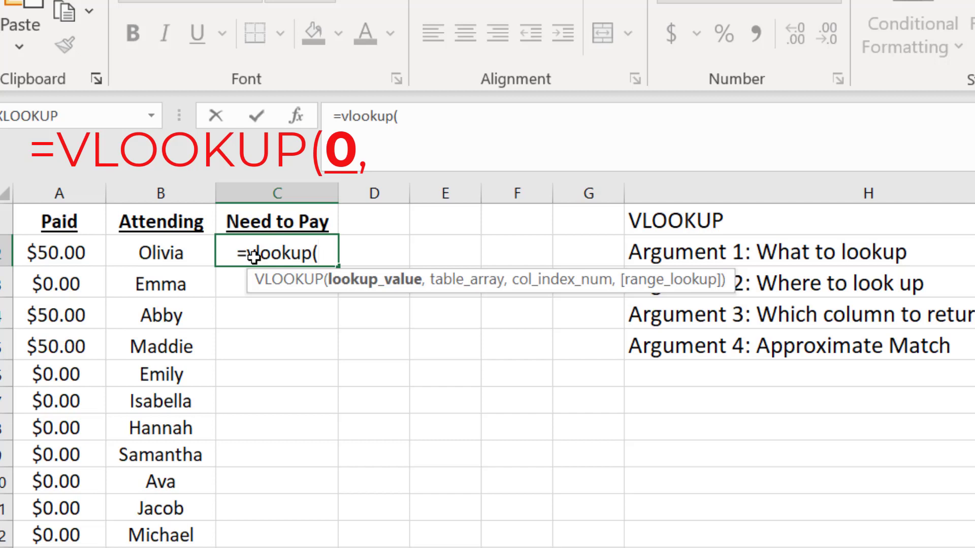
{"action": "type", "text": "0"}
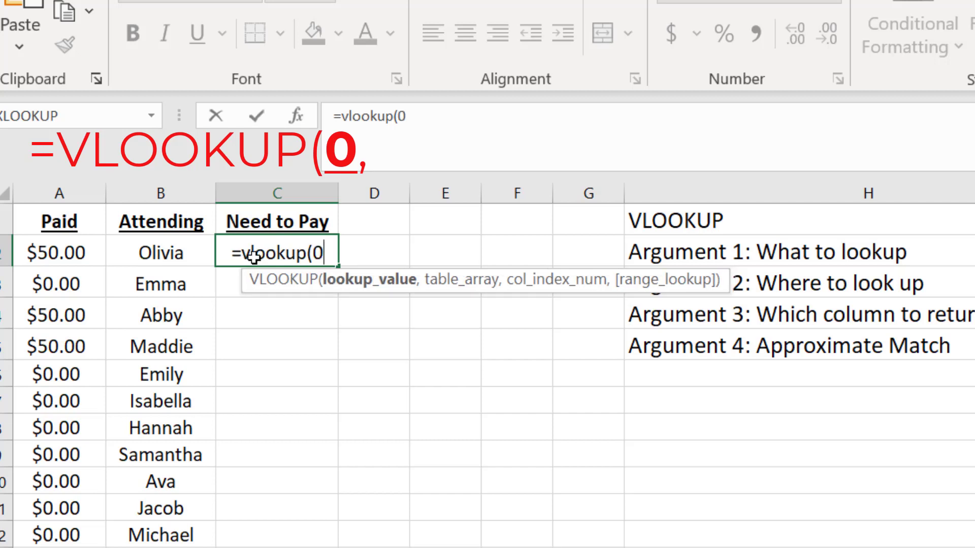
{"action": "type", "text": ","}
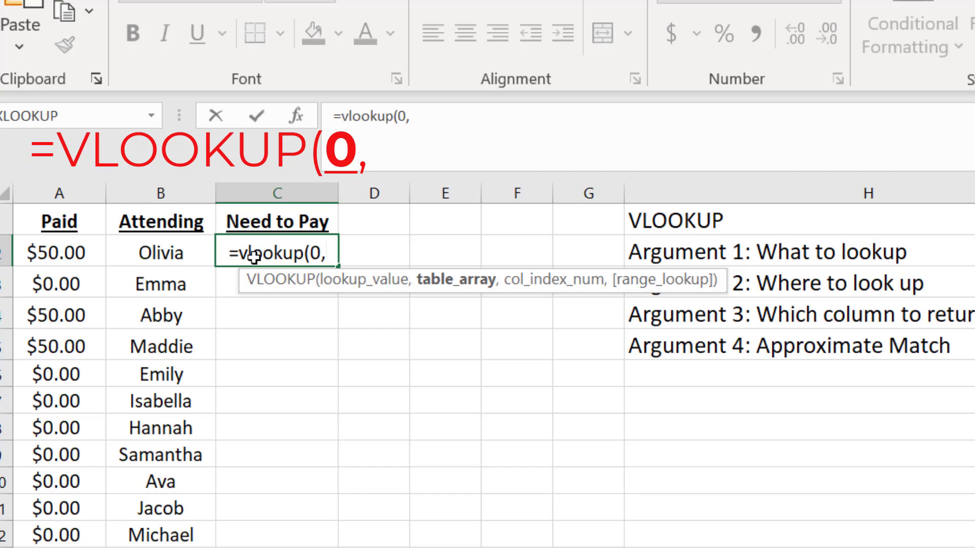
Select Olivia's row A2:B2 as the VLOOKUP lookup range, followed by a comma.
{"action": "left_click", "coordinate": [58, 252]}
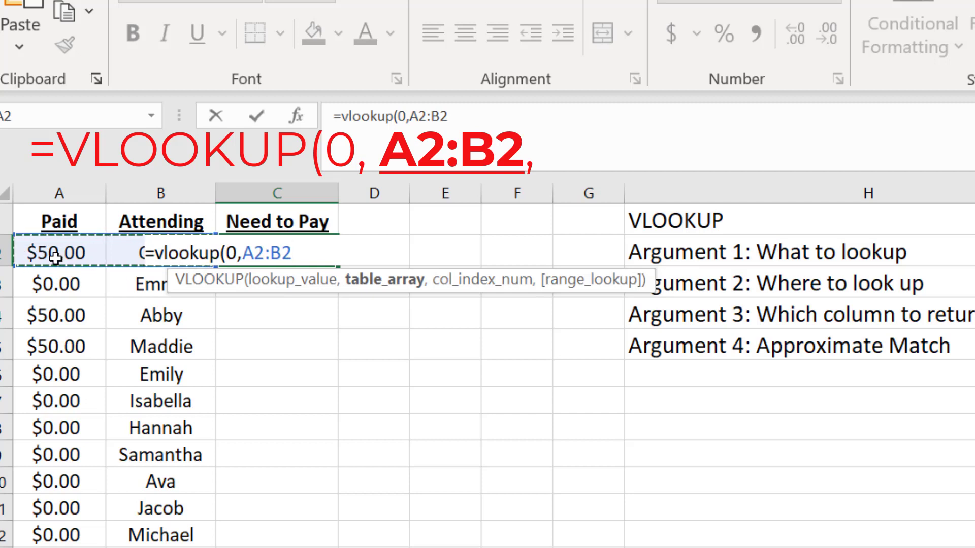
{"action": "mouse_move", "coordinate": [127, 258]}
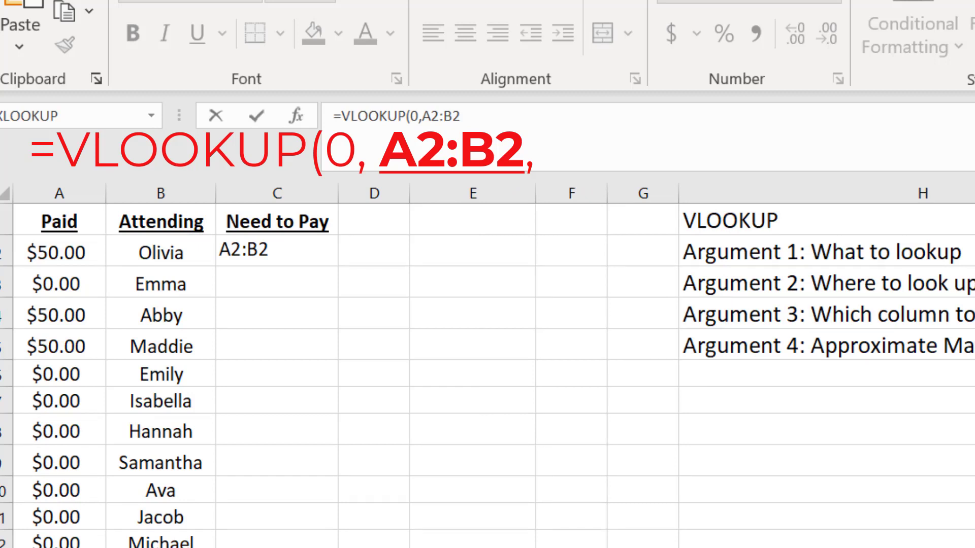
{"action": "left_click", "coordinate": [58, 252]}
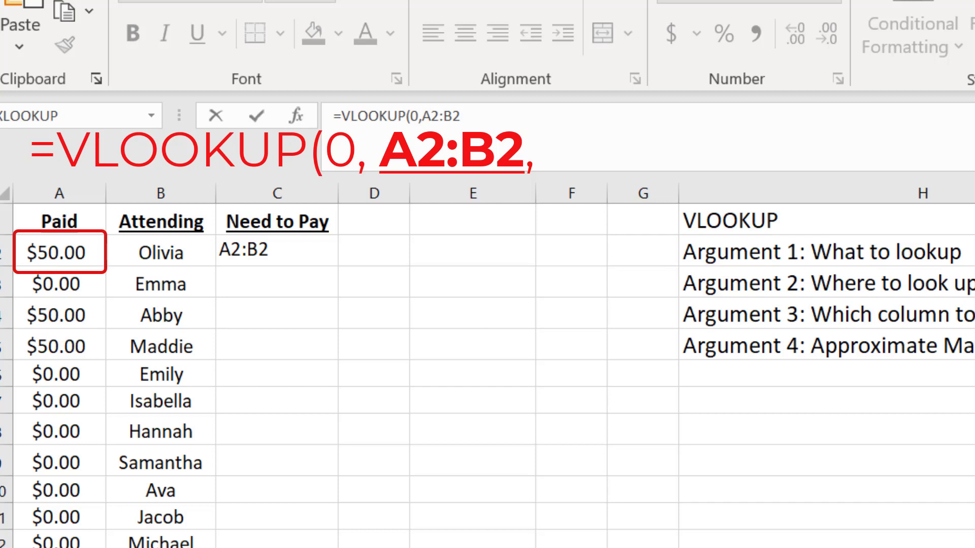
{"action": "left_click", "coordinate": [160, 252]}
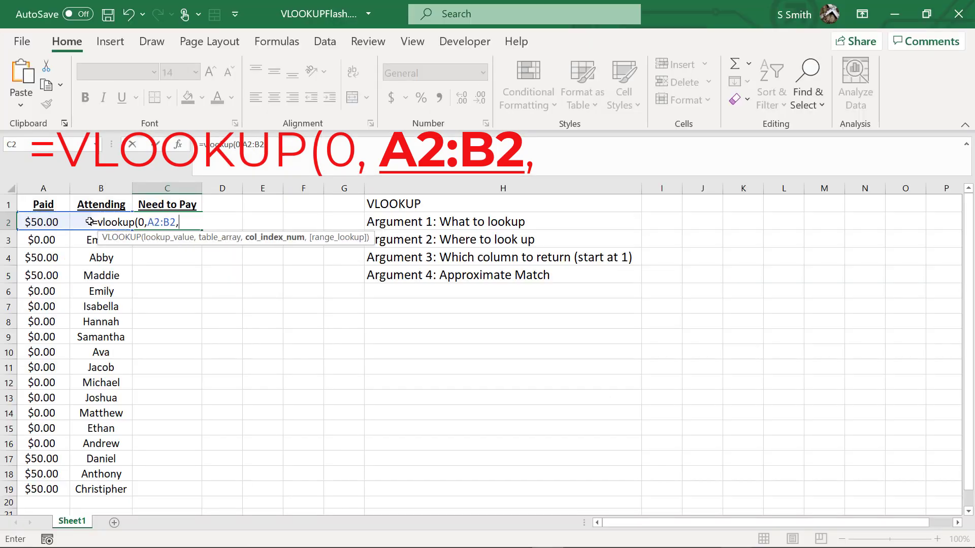
{"action": "mouse_move", "coordinate": [214, 224]}
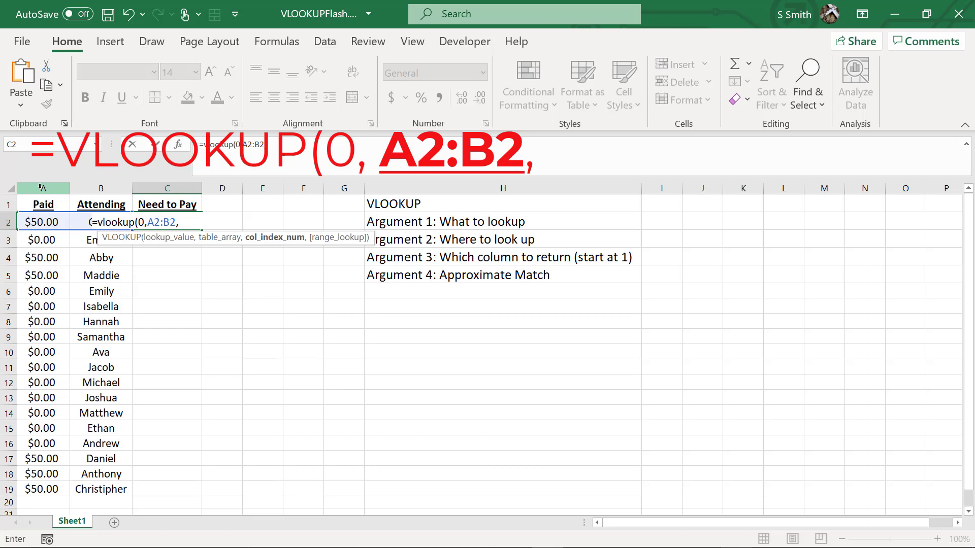
{"action": "mouse_move", "coordinate": [100, 188]}
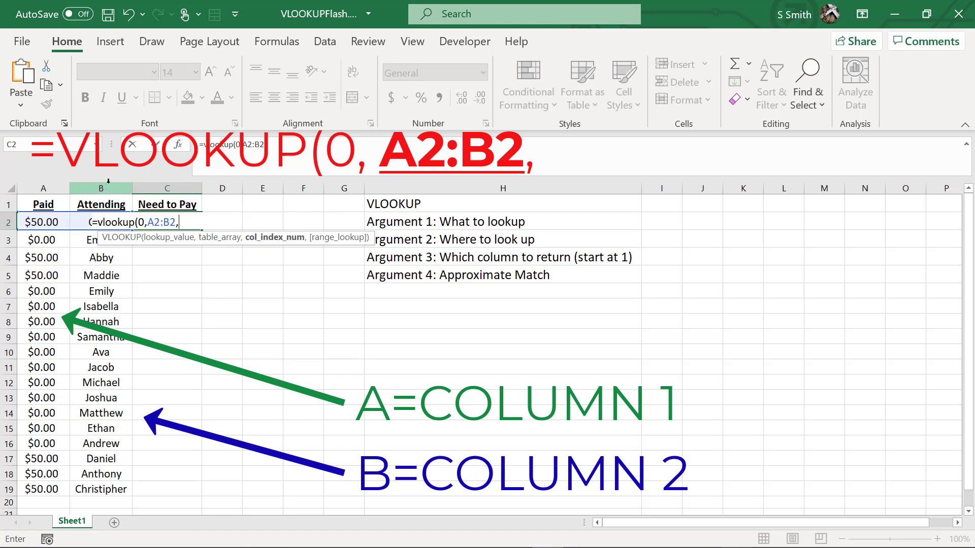
Add 2 as the column index so the VLOOKUP returns the attendee name.
{"action": "type", "text": "2"}
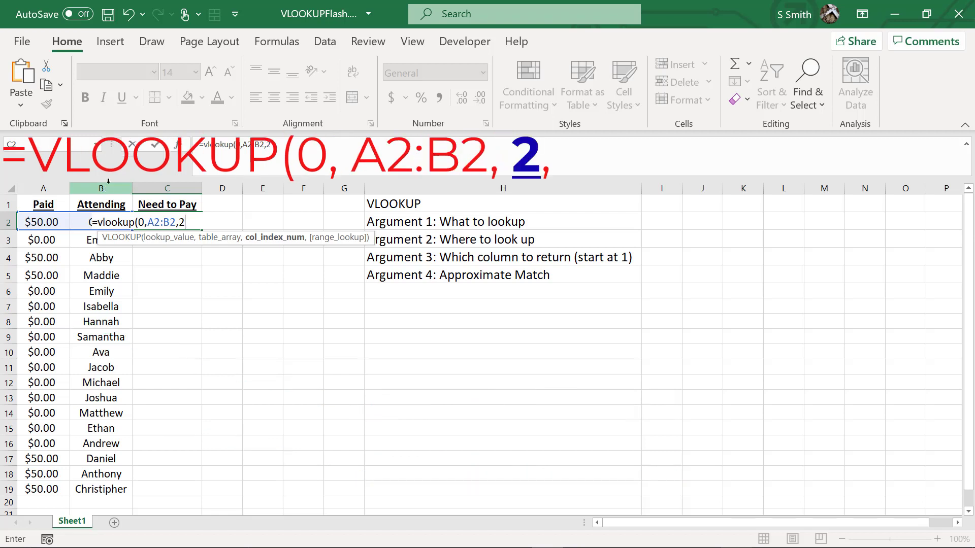
{"action": "type", "text": ",FALSE"}
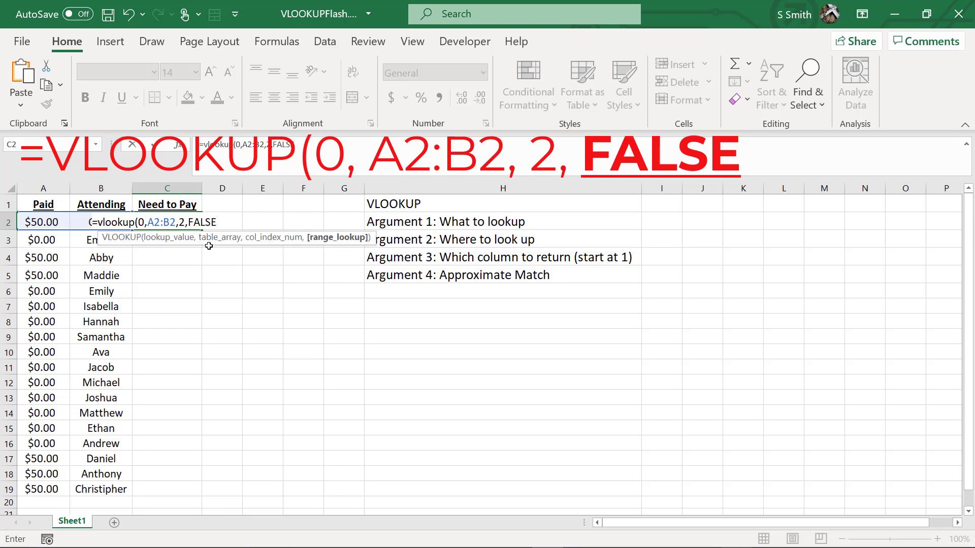
Commit =VLOOKUP(0,A2:B2,2,FALSE) in C2 and review its #N/A result.
{"action": "key", "text": "Return"}
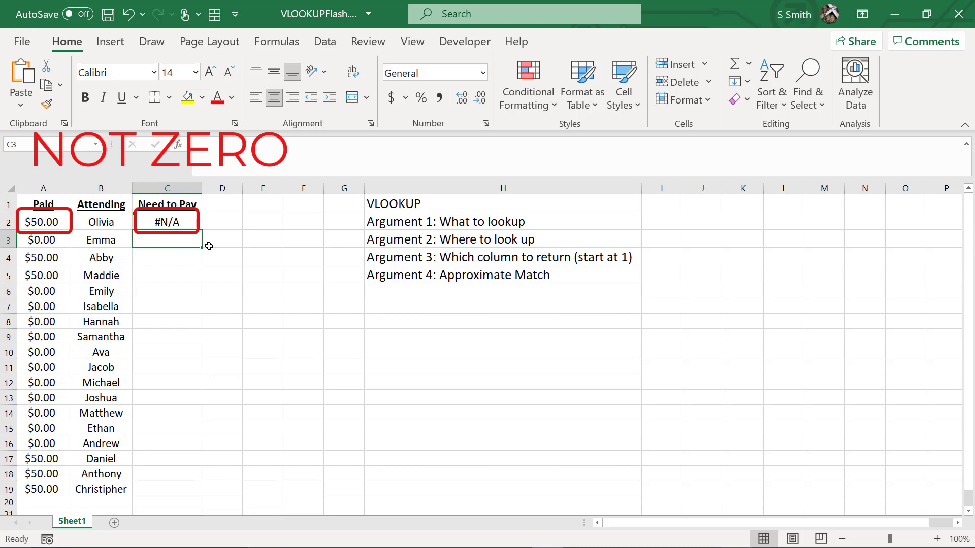
{"action": "left_click", "coordinate": [166, 221]}
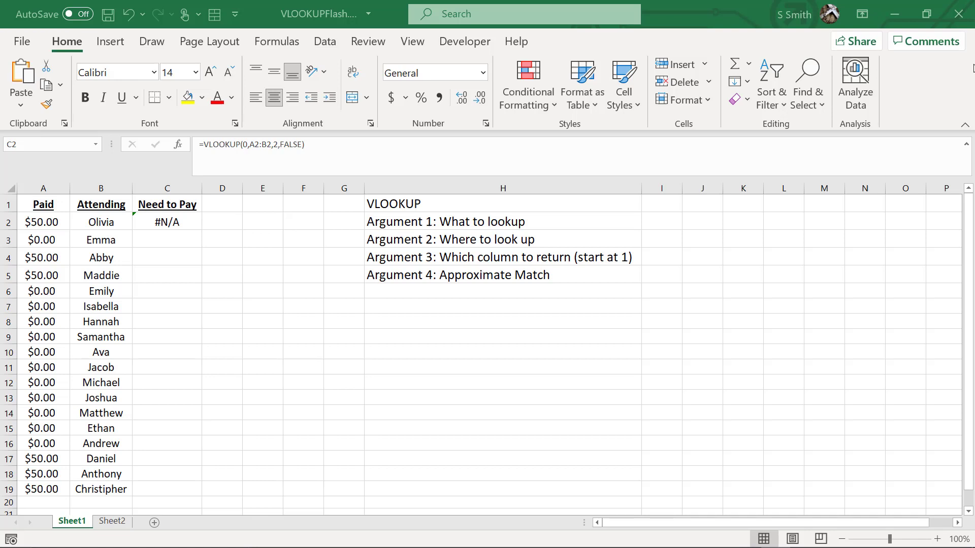
Copy the C2 formula down to row 19 and check Emma's $0.00 payment.
{"action": "left_click", "coordinate": [166, 221]}
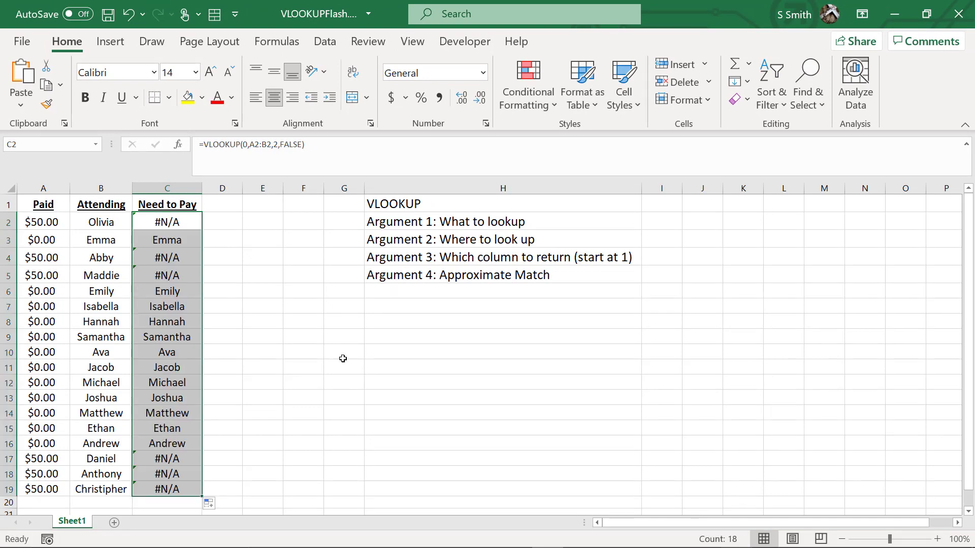
{"action": "left_click", "coordinate": [167, 222]}
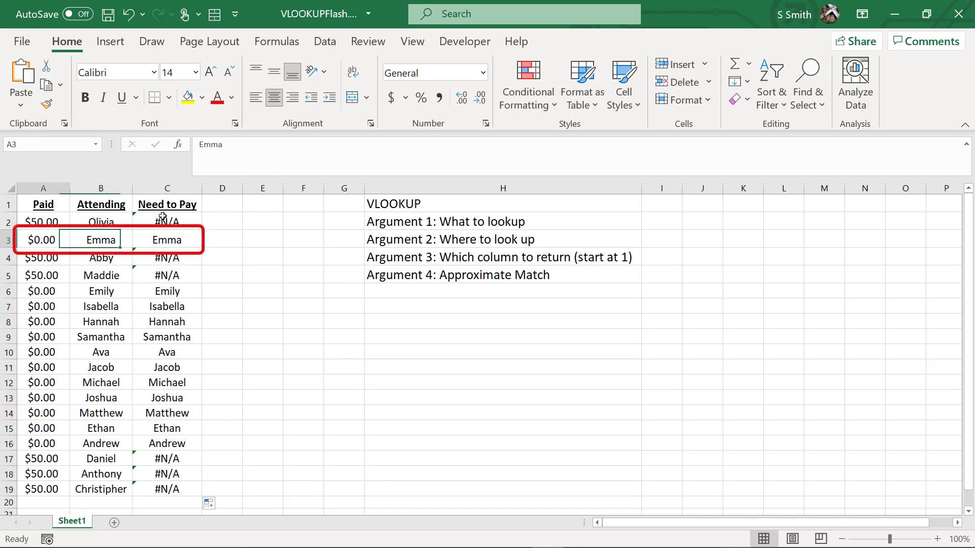
{"action": "left_click", "coordinate": [42, 239]}
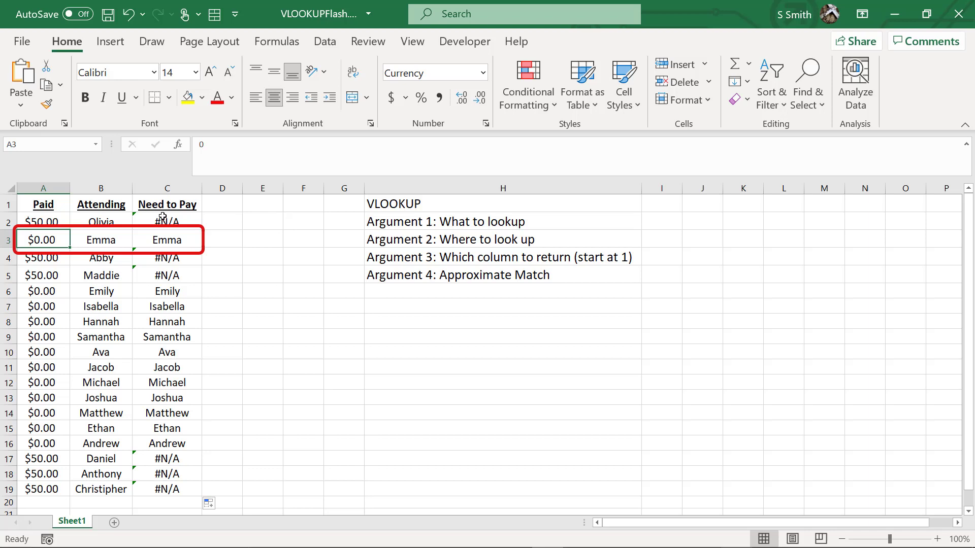
{"action": "left_click", "coordinate": [166, 222]}
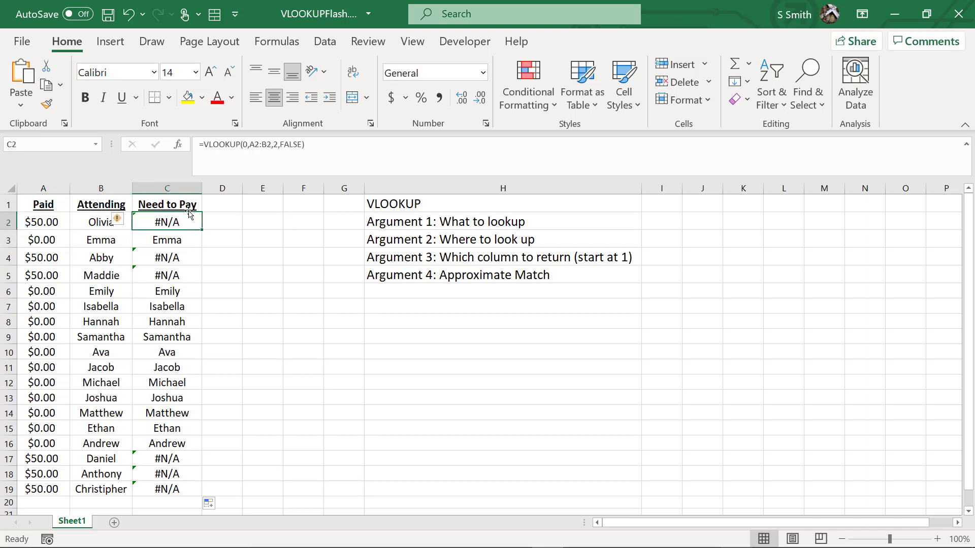
Inspect the copied Need to Pay formulas for Emma, Abby, Maddie and Emily.
{"action": "left_click", "coordinate": [166, 240]}
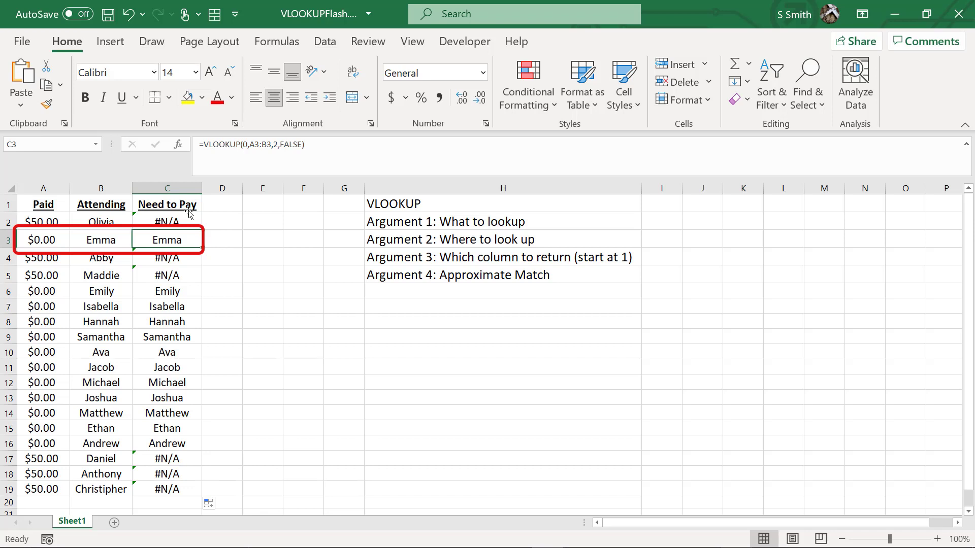
{"action": "left_click", "coordinate": [167, 257]}
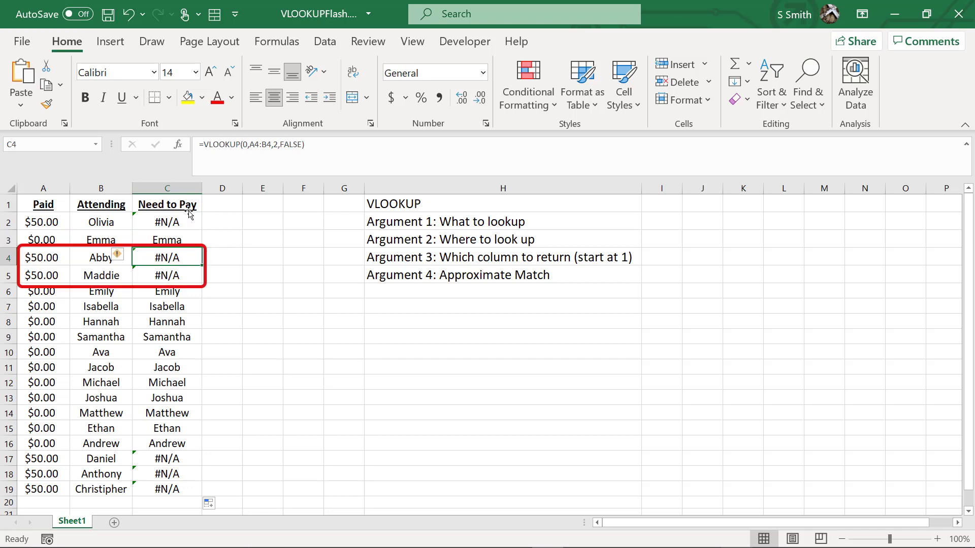
{"action": "left_click", "coordinate": [166, 275]}
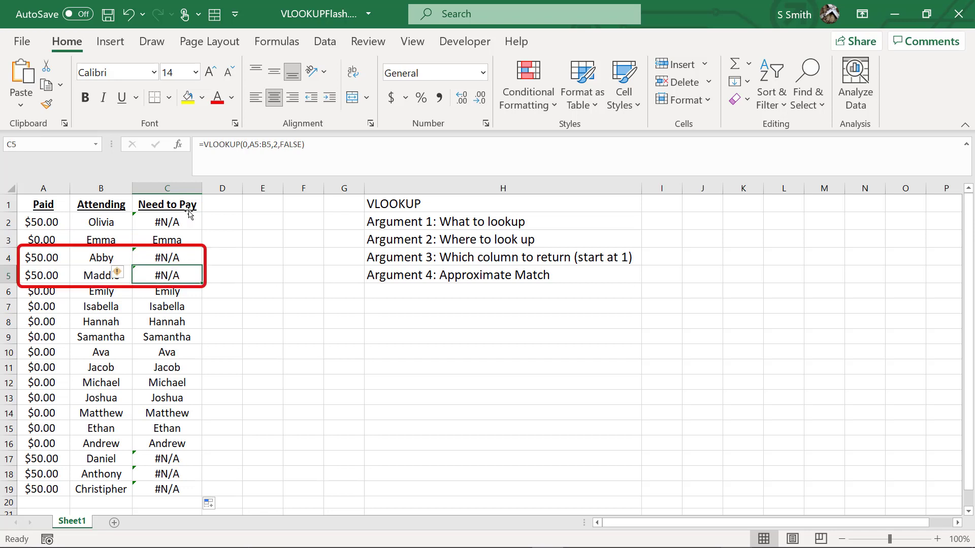
{"action": "left_click", "coordinate": [166, 291]}
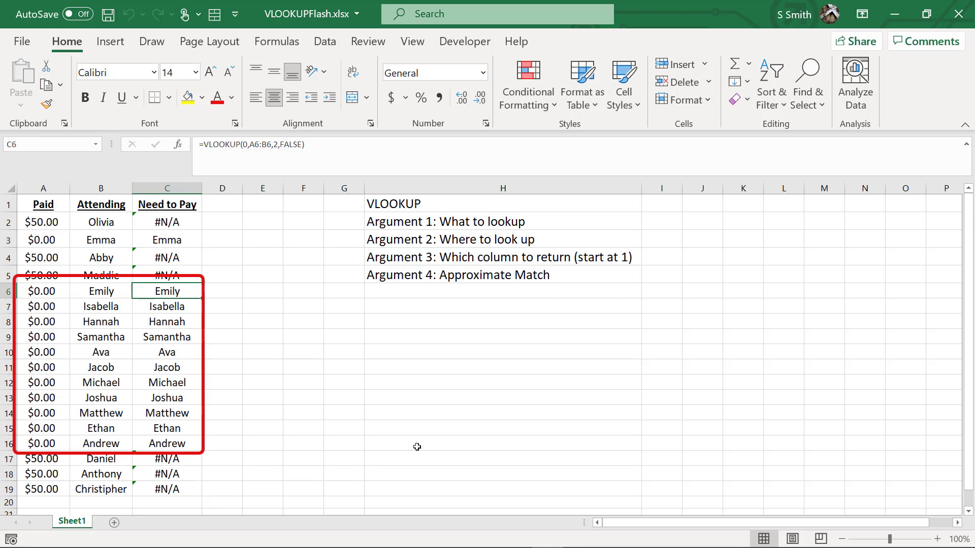
{"action": "left_click", "coordinate": [166, 305]}
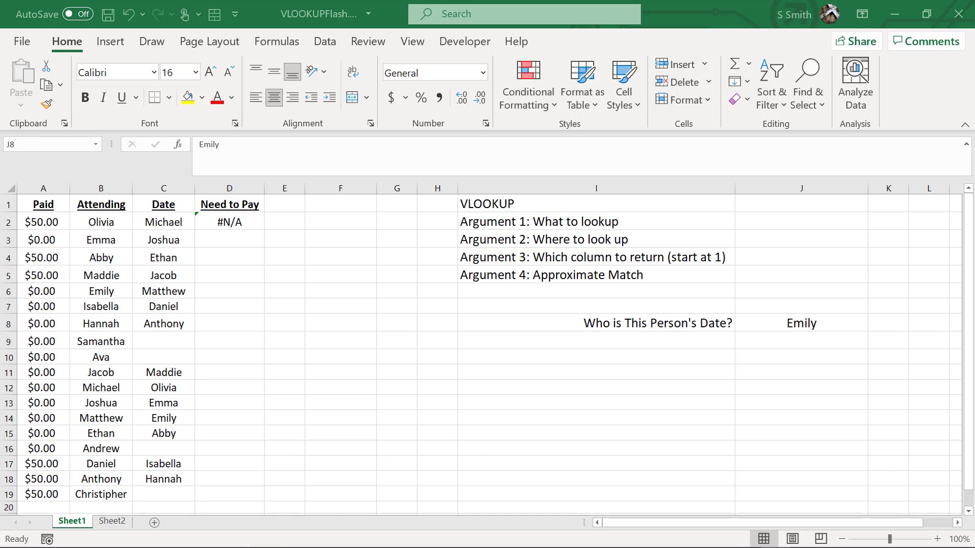
{"action": "mouse_move", "coordinate": [639, 327]}
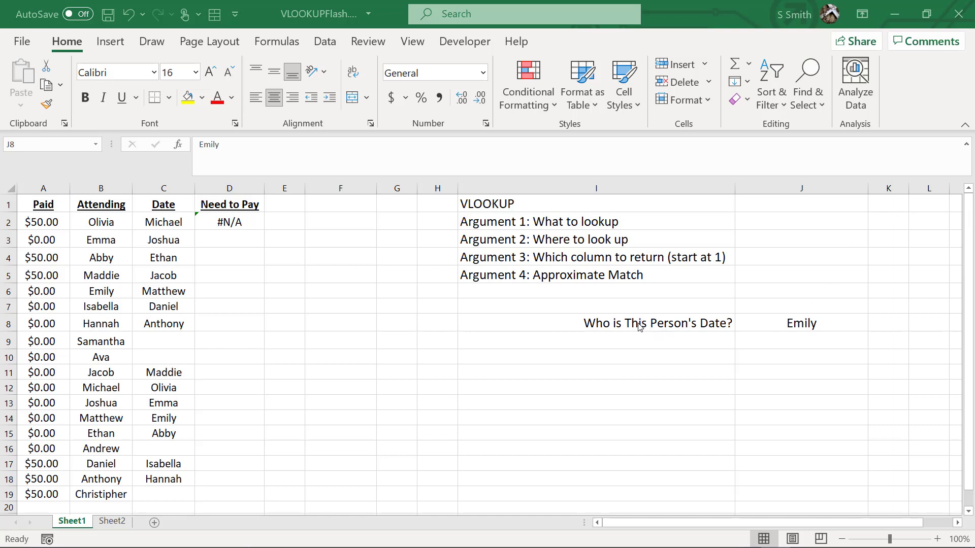
{"action": "left_click", "coordinate": [653, 323]}
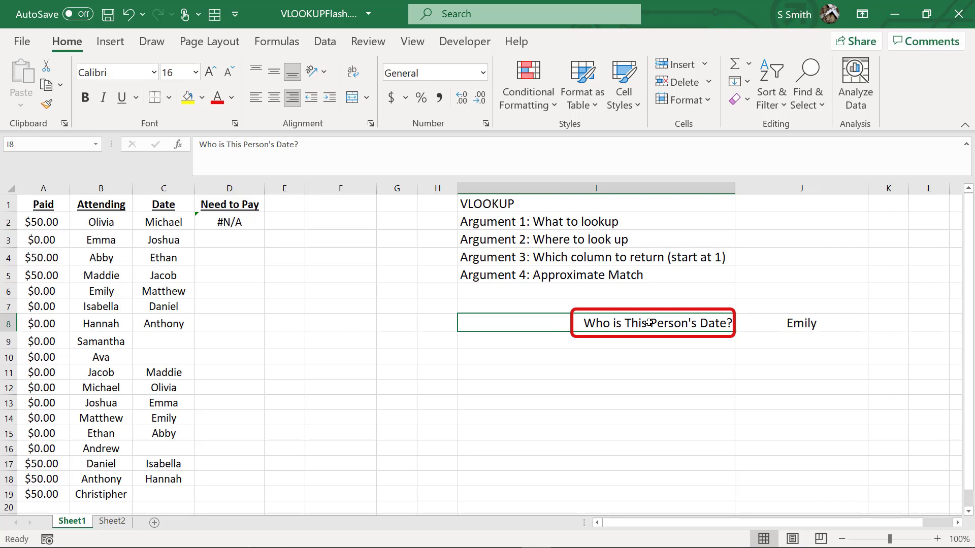
{"action": "left_click", "coordinate": [800, 323]}
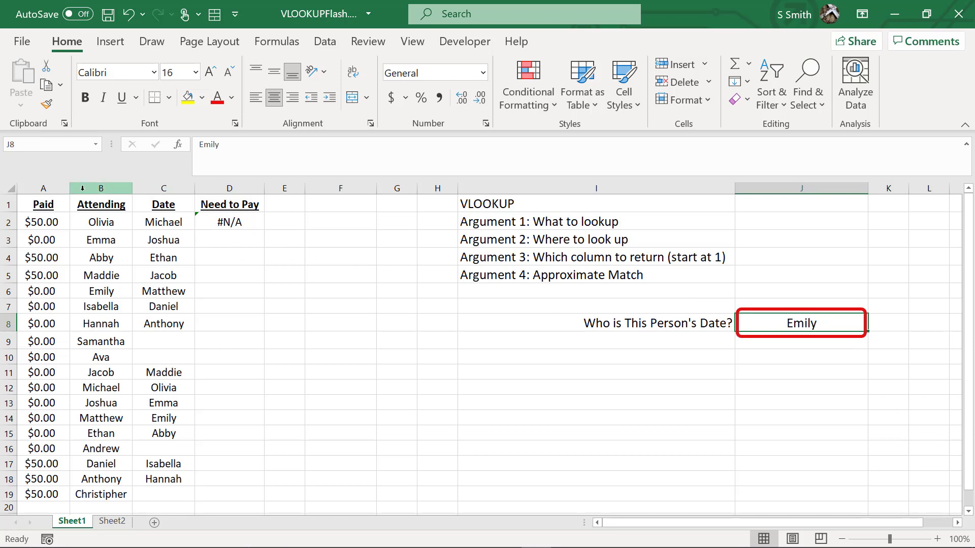
{"action": "left_click", "coordinate": [163, 188]}
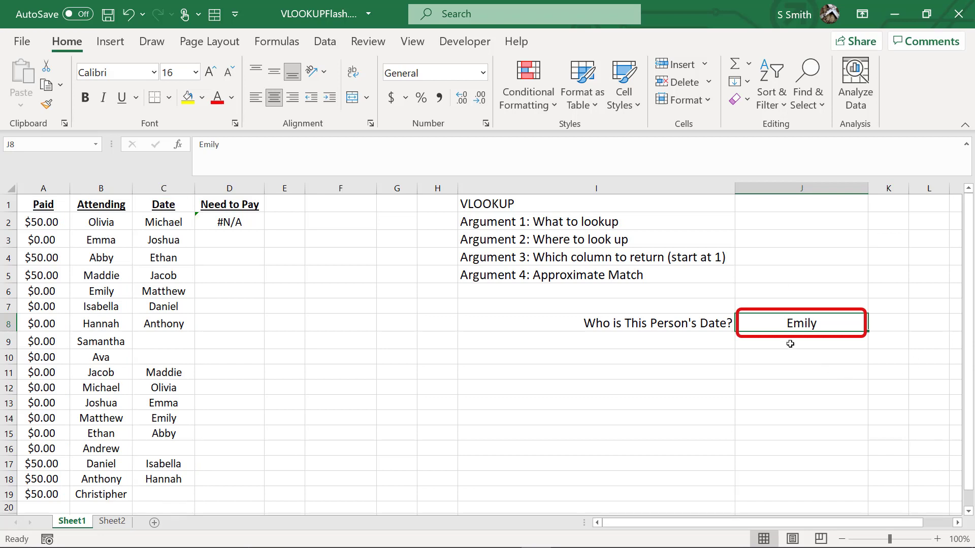
{"action": "mouse_move", "coordinate": [758, 324]}
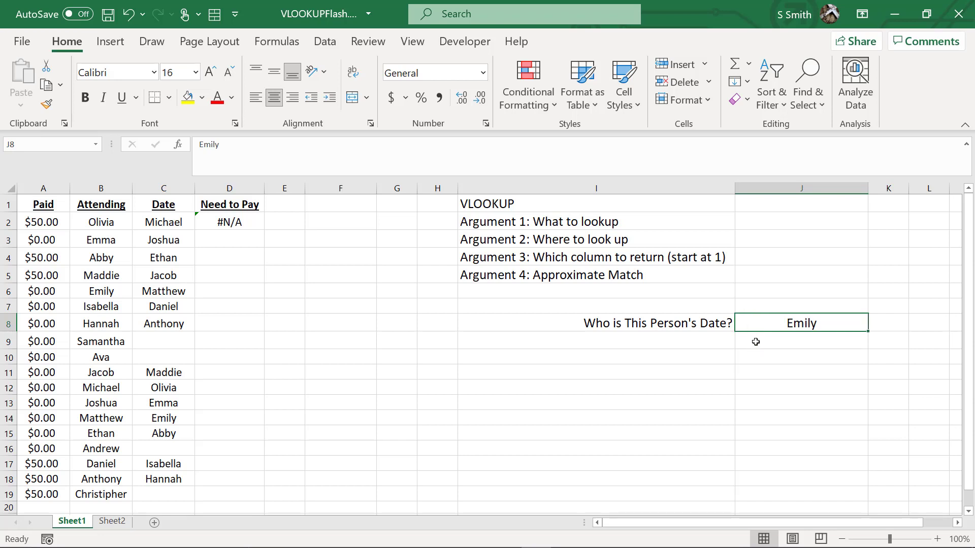
{"action": "left_click", "coordinate": [800, 340]}
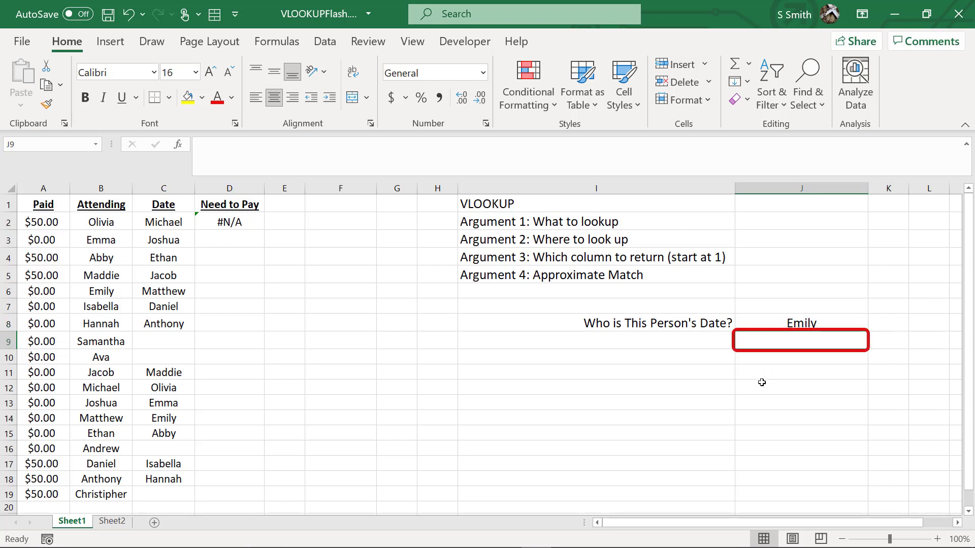
In J9, build =VLOOKUP(J8,B2:C19,2,FALSE) so Emily's date shows Matthew.
{"action": "type", "text": "=V"}
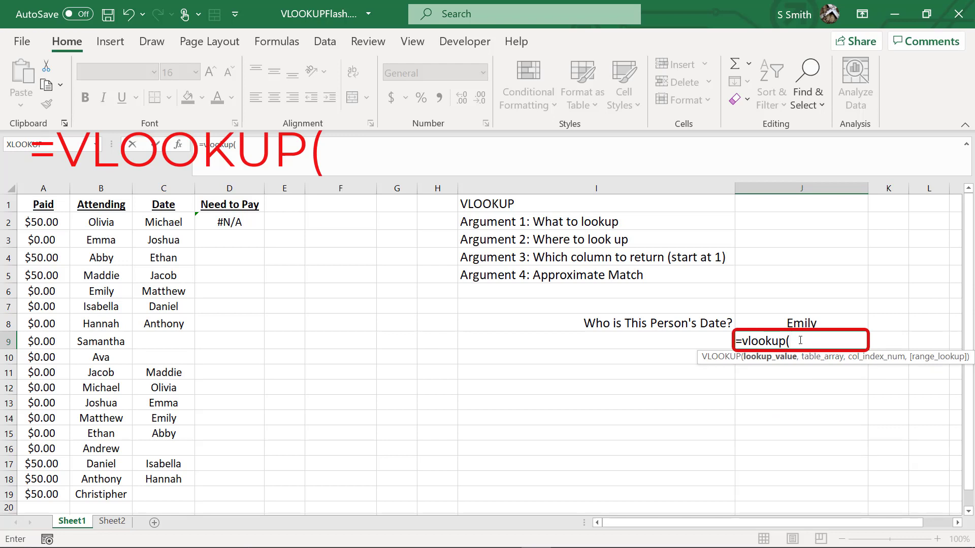
{"action": "left_click", "coordinate": [800, 322]}
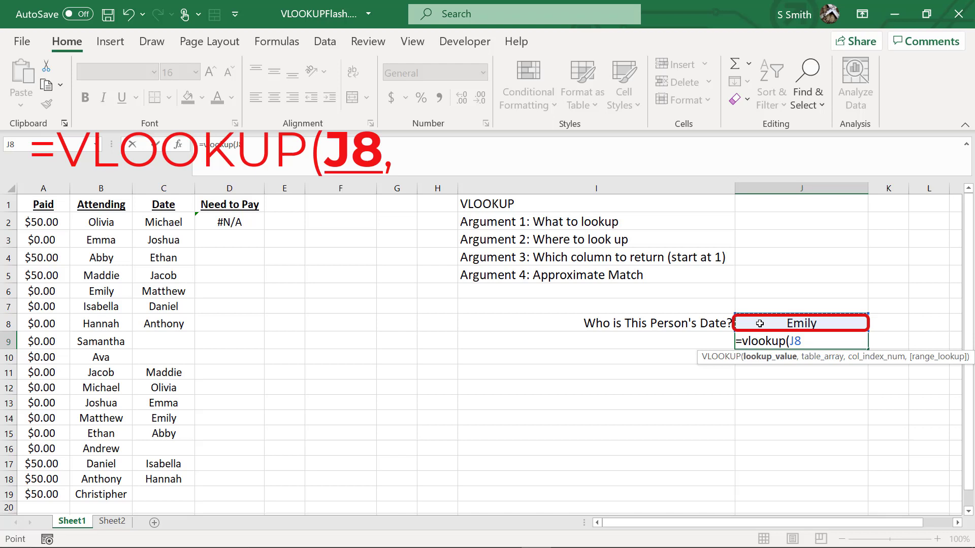
{"action": "type", "text": ",B2:C19"}
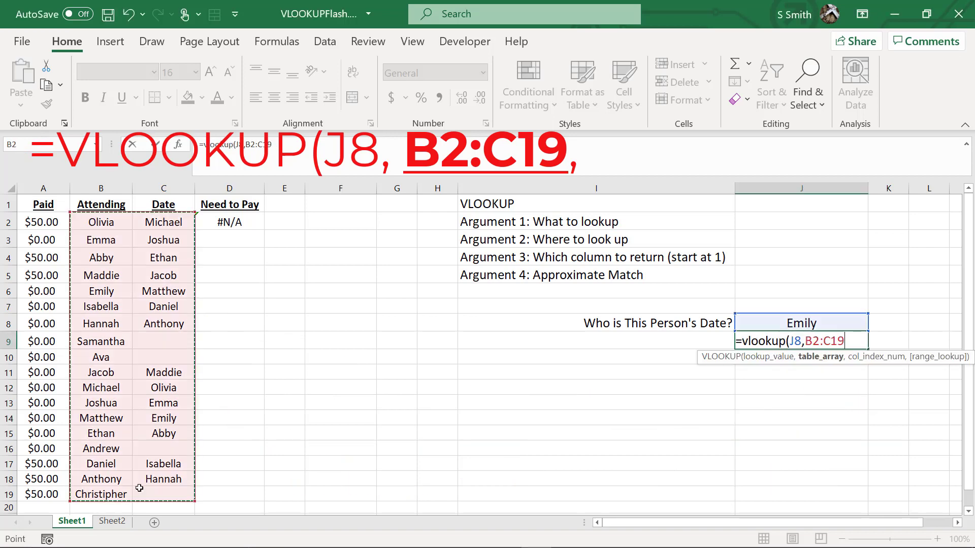
{"action": "type", "text": ","}
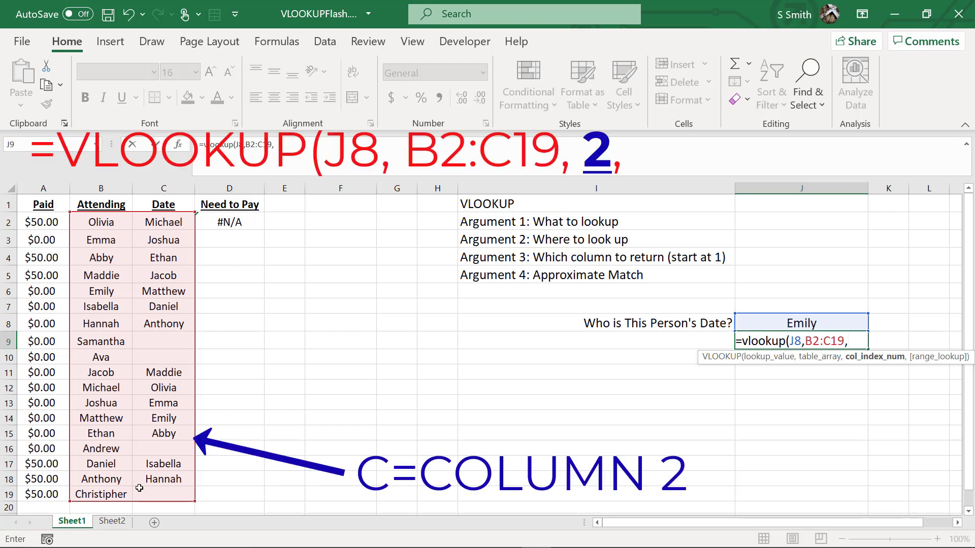
{"action": "type", "text": "2,"}
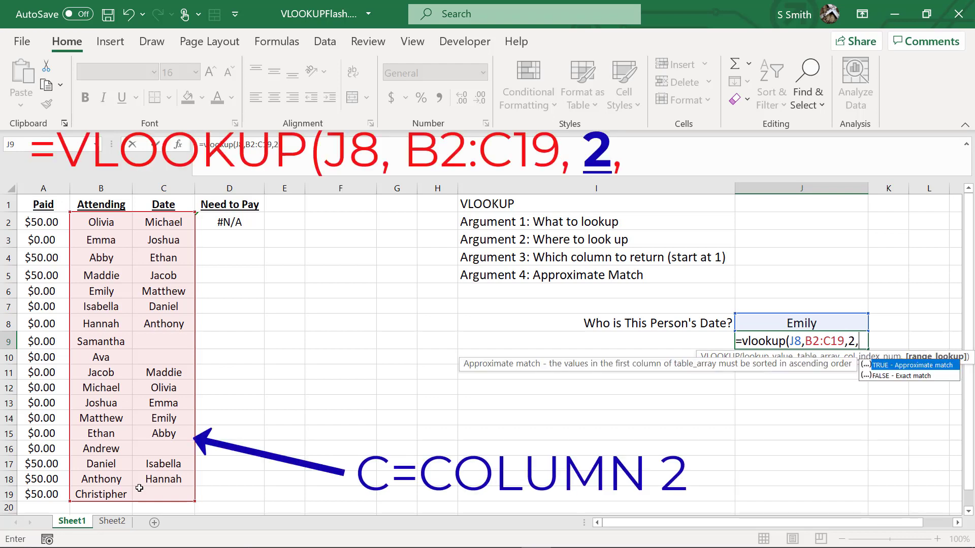
{"action": "type", "text": "false"}
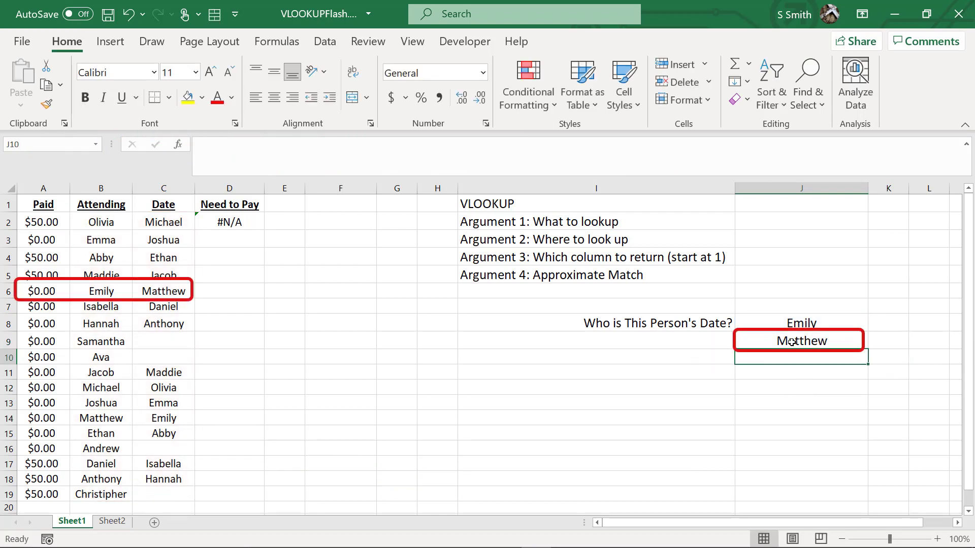
{"action": "mouse_move", "coordinate": [816, 340]}
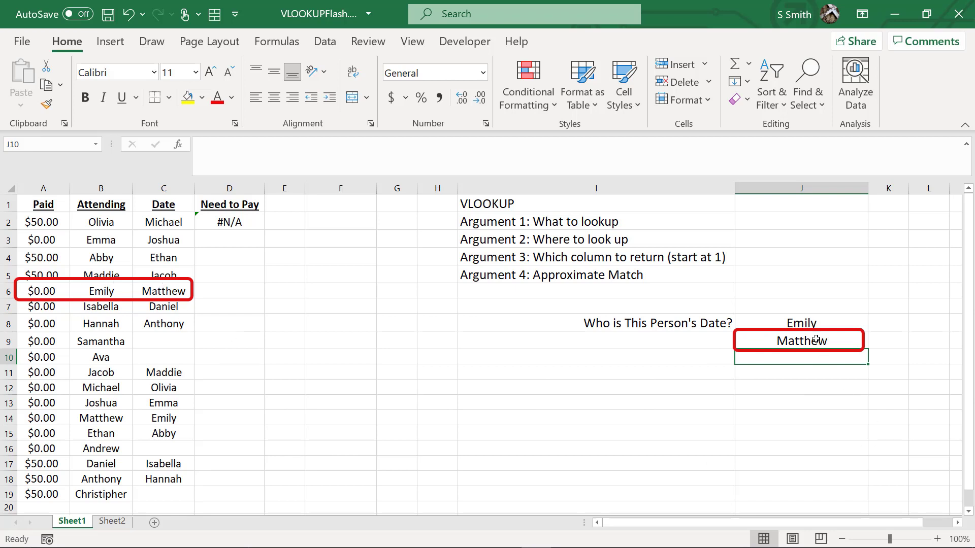
Try Emma, then Ethan, in J8, giving the dates Joshua and Abby.
{"action": "left_click", "coordinate": [801, 323]}
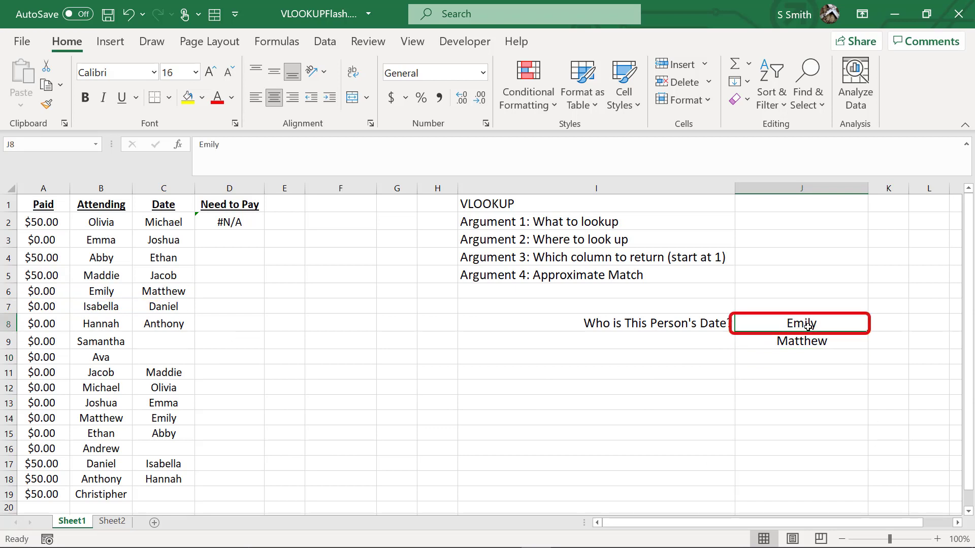
{"action": "type", "text": "Emma"}
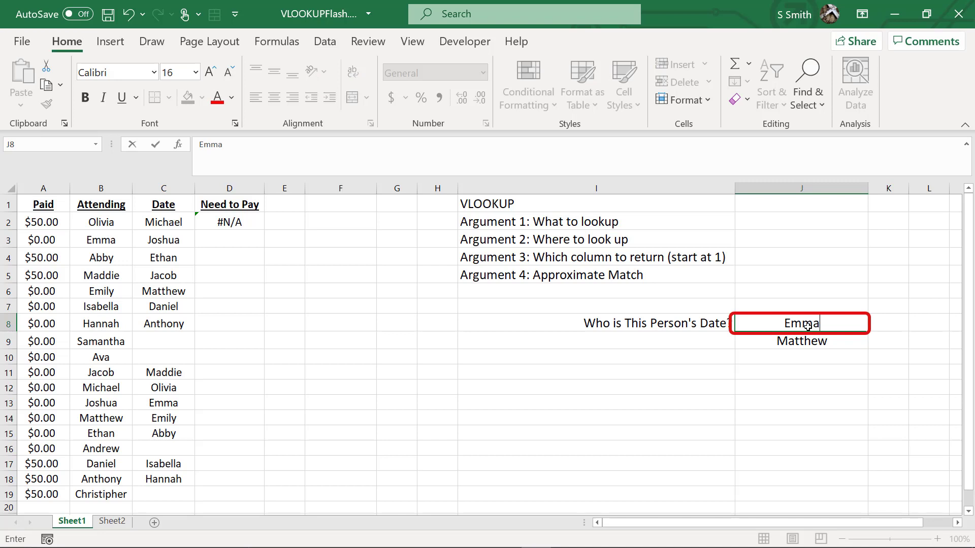
{"action": "key", "text": "Return"}
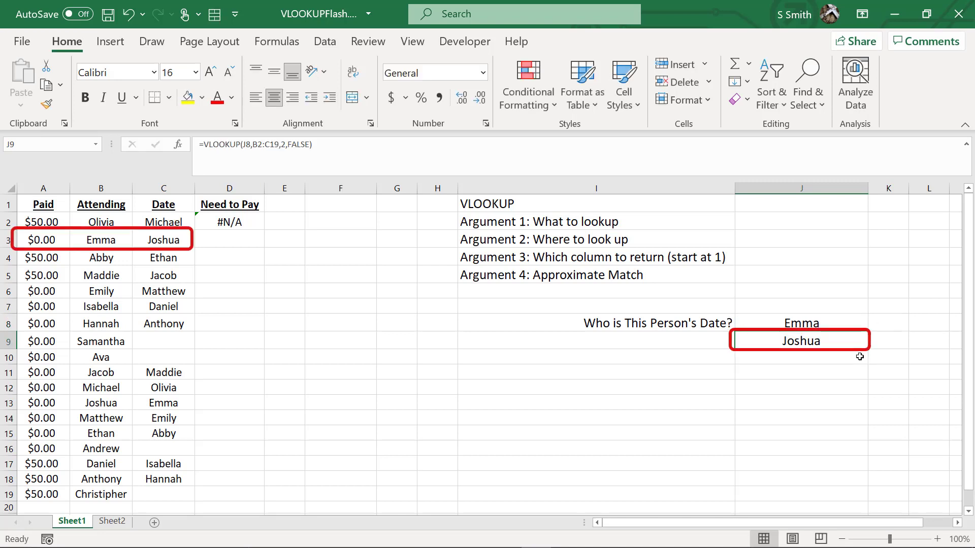
{"action": "mouse_move", "coordinate": [859, 357]}
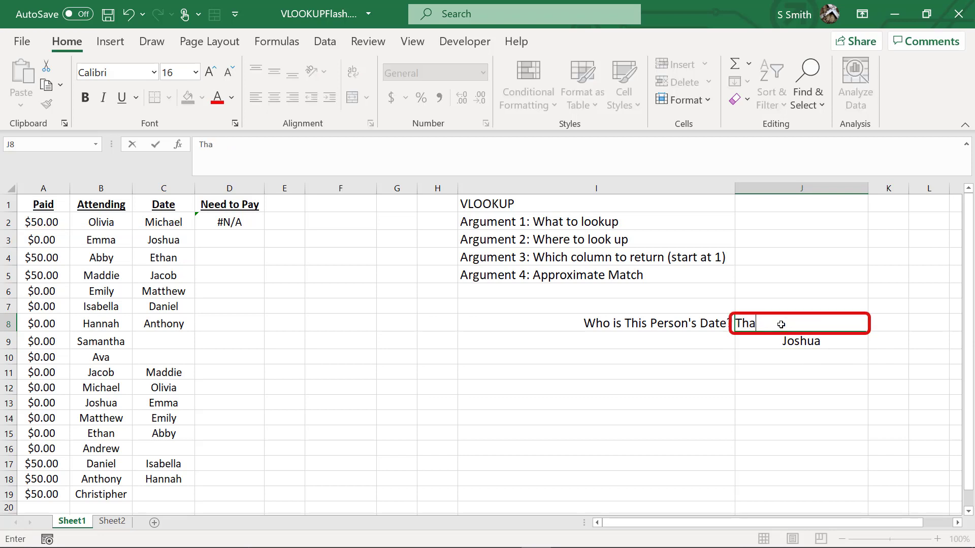
{"action": "key", "text": "Return"}
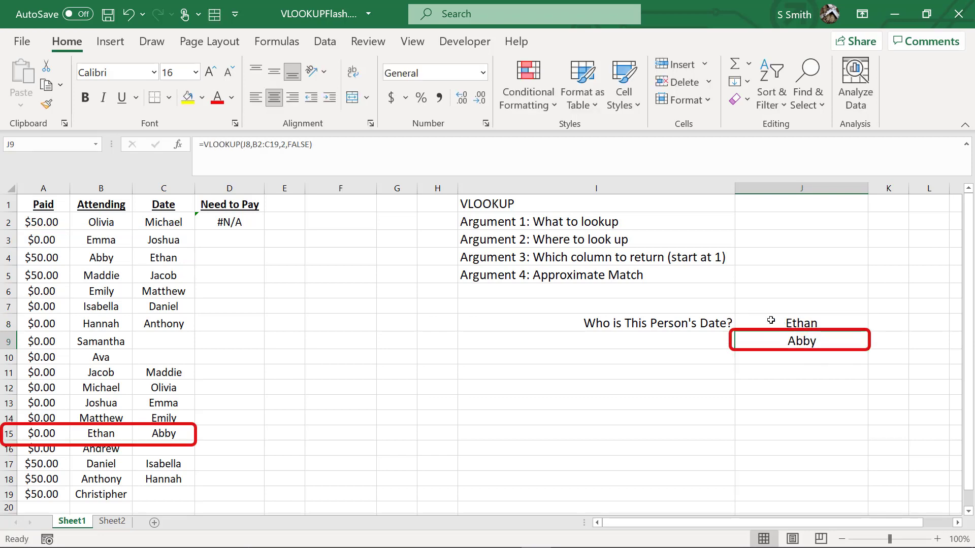
{"action": "left_click", "coordinate": [801, 323]}
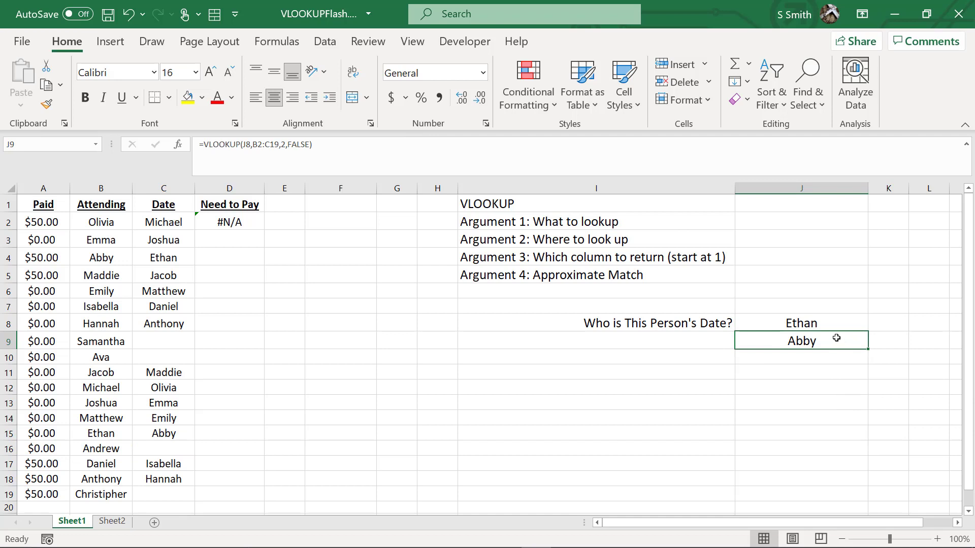
{"action": "mouse_move", "coordinate": [837, 336]}
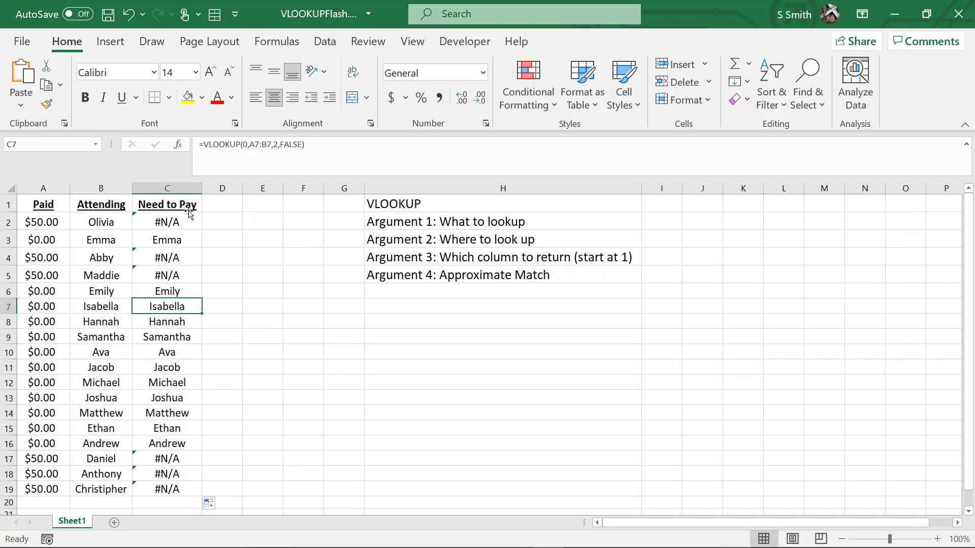
{"action": "mouse_move", "coordinate": [186, 222]}
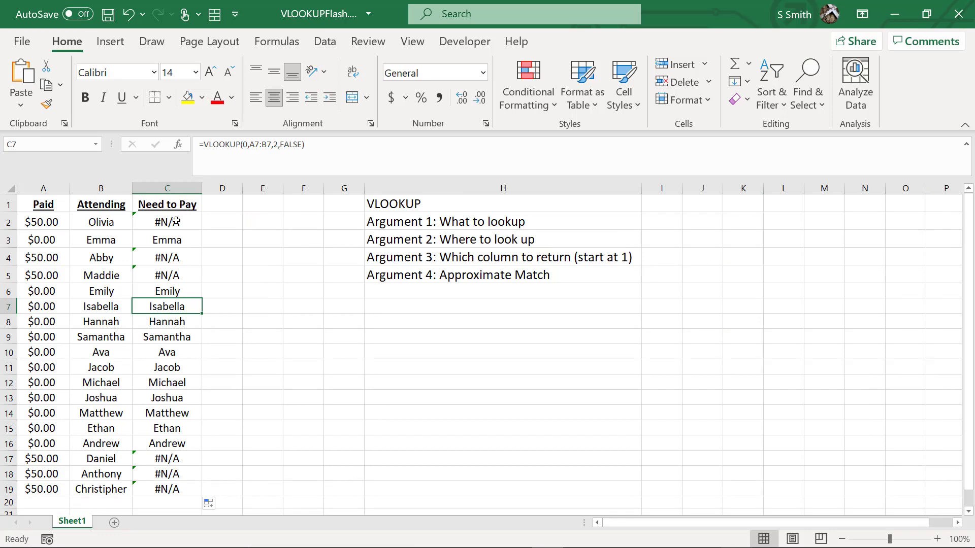
Highlight the Paid amounts and select the Attending column on the original sheet.
{"action": "left_click", "coordinate": [42, 188]}
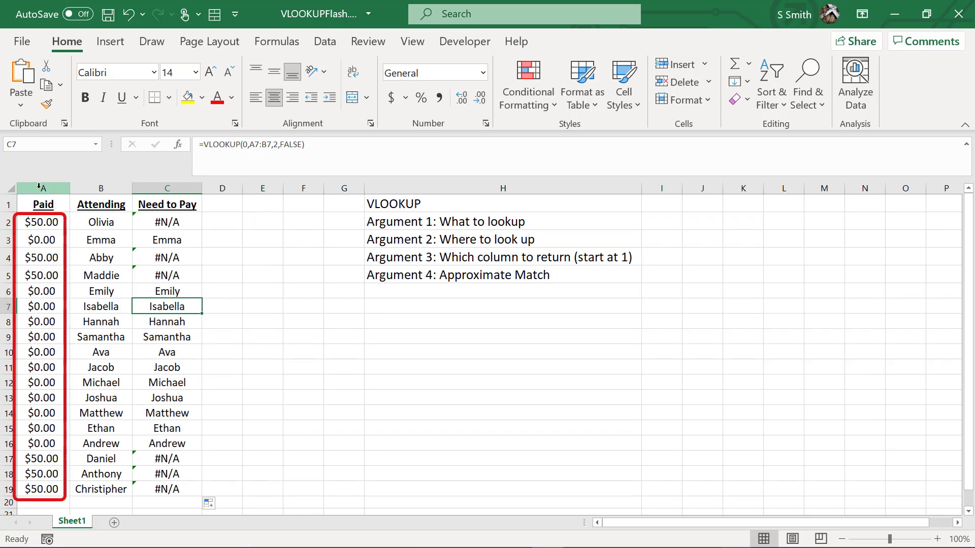
{"action": "left_click", "coordinate": [100, 188]}
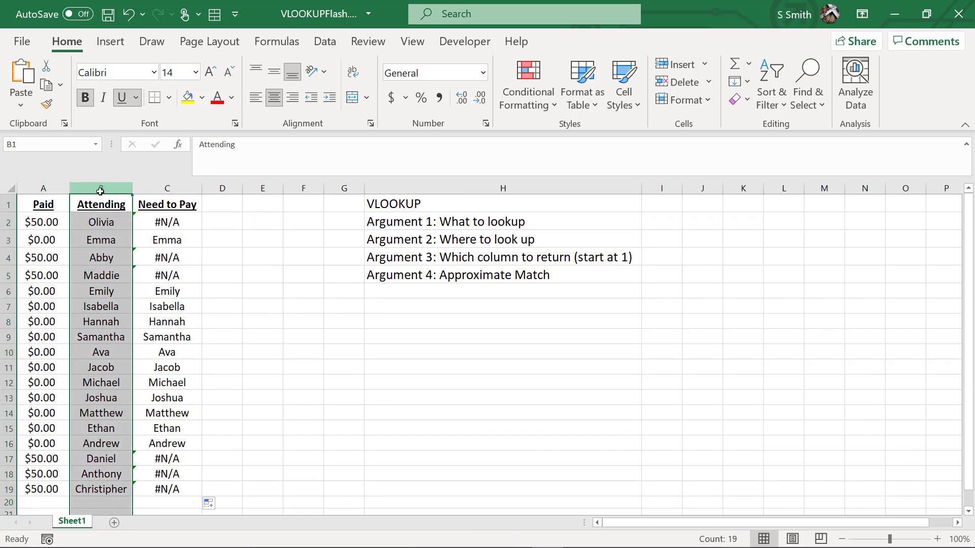